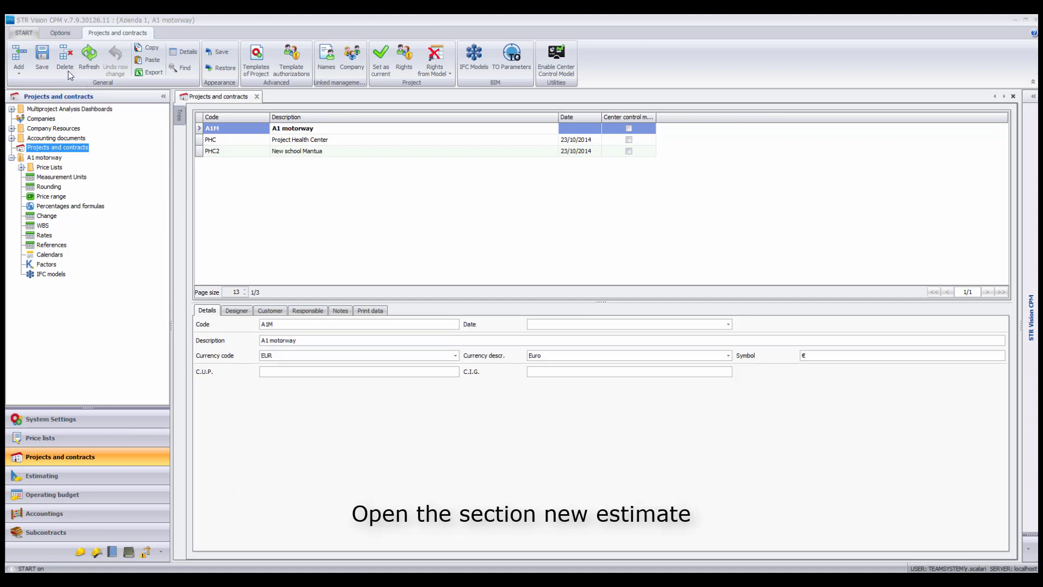
# Step: Start a new bid estimate from template 1 'Estimate standard template'
pyautogui.click(23, 32)
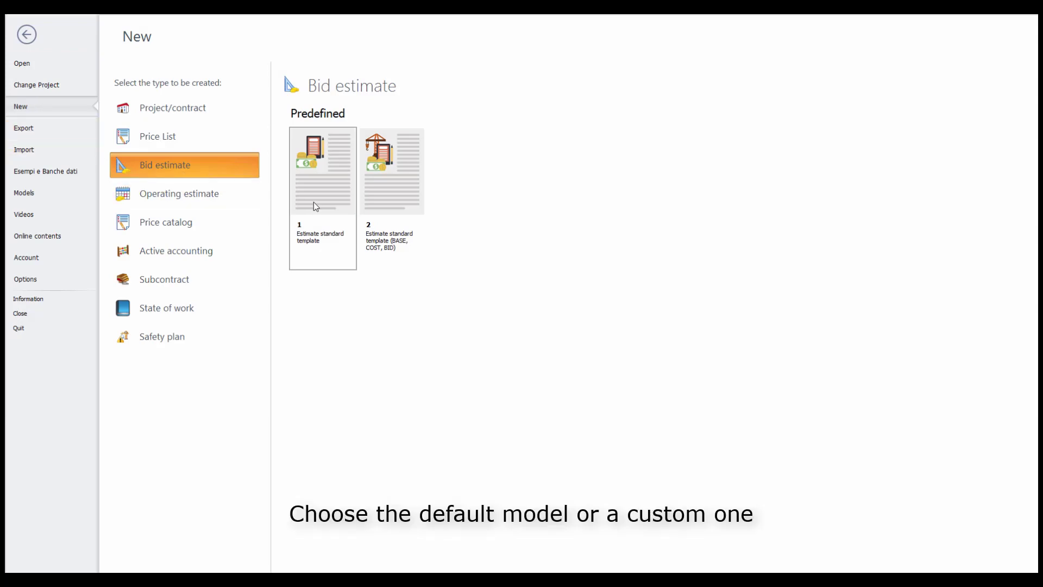
pyautogui.doubleClick(322, 169)
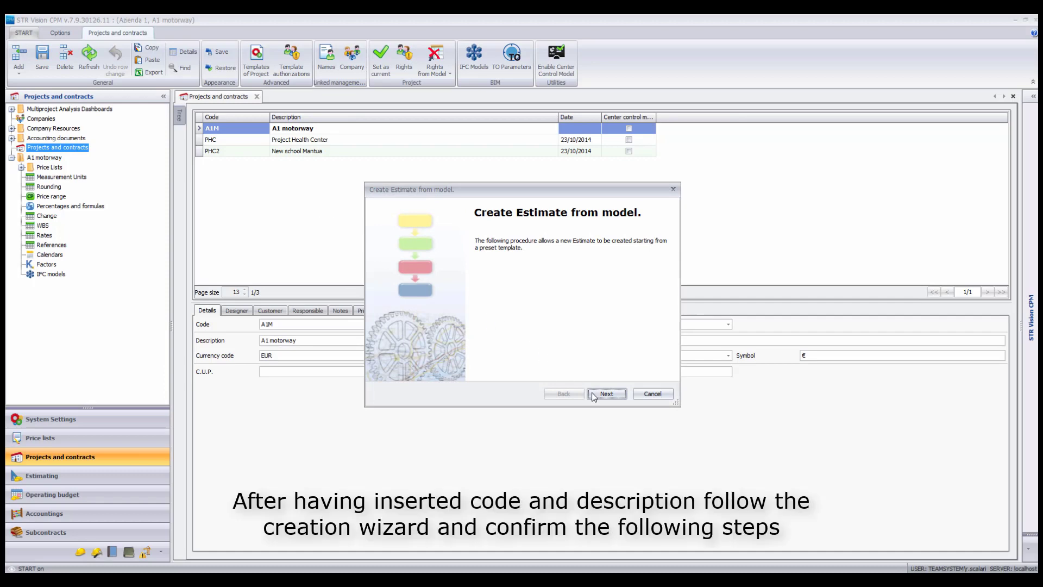
# Step: Complete the wizard, creating estimate BID 'BID ESTIMATE' and opening it
pyautogui.click(605, 394)
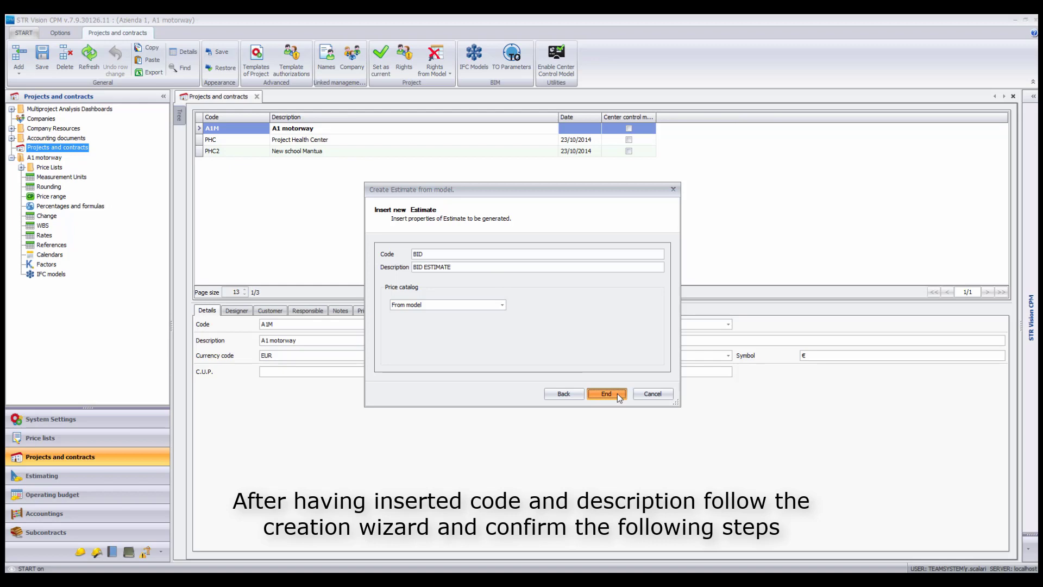
pyautogui.click(605, 393)
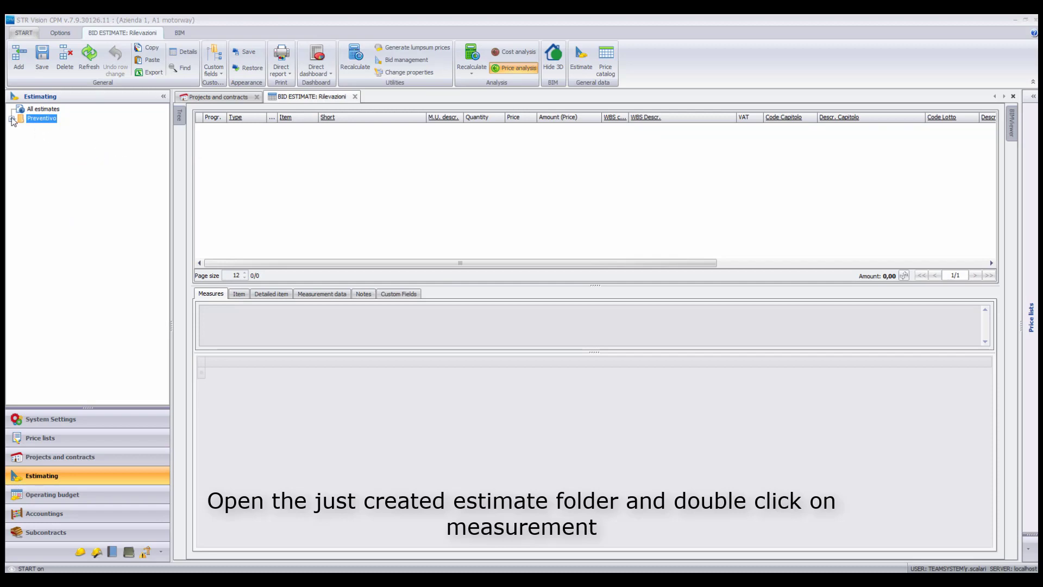
# Step: Expand the estimate's folder and open its Measurements view
pyautogui.click(12, 119)
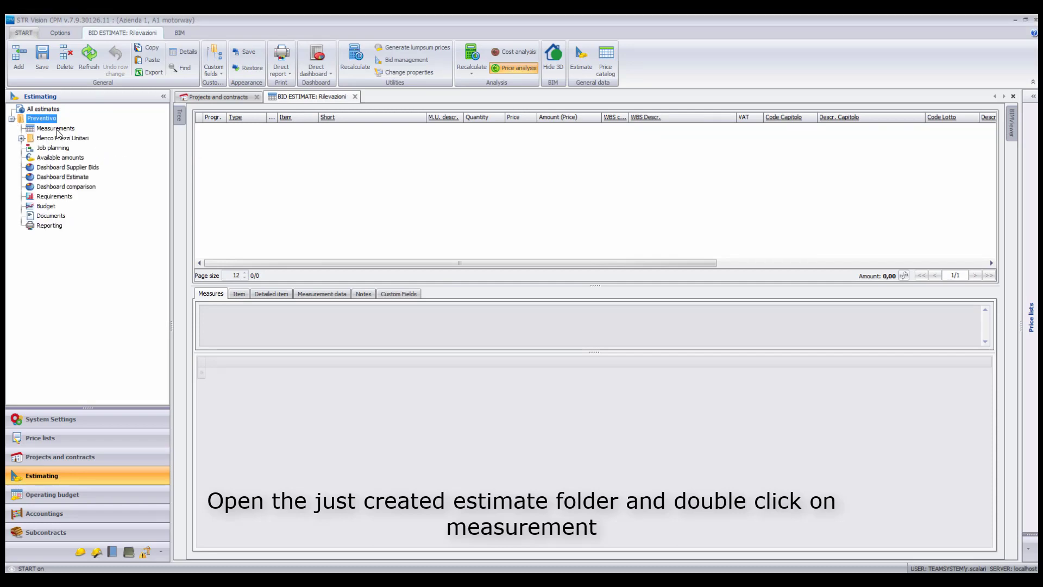
pyautogui.doubleClick(55, 128)
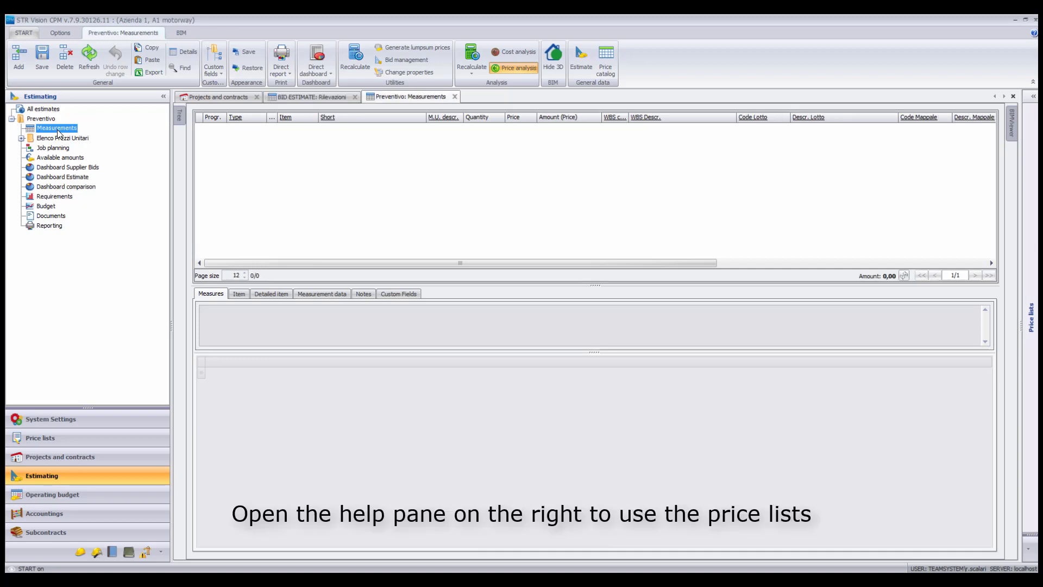
pyautogui.moveTo(661, 187)
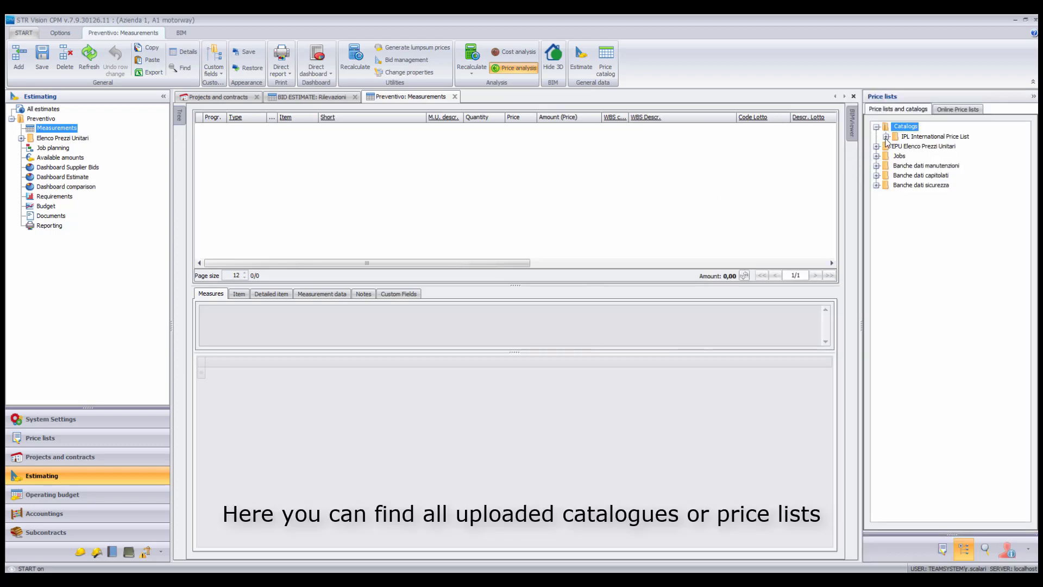
# Step: Expand the International Price List down to the 0A building contractor rental group
pyautogui.click(886, 137)
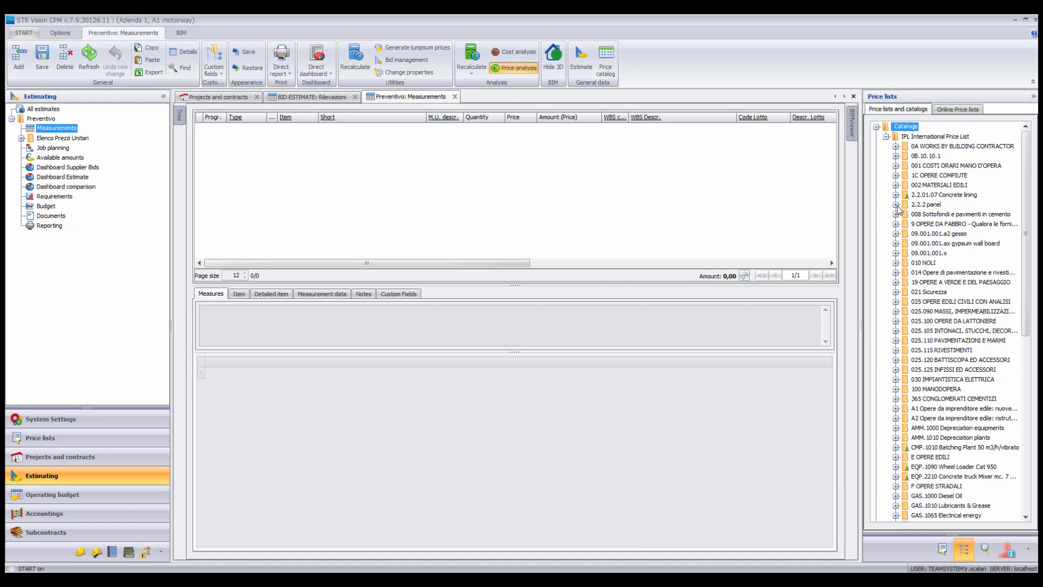
pyautogui.click(926, 203)
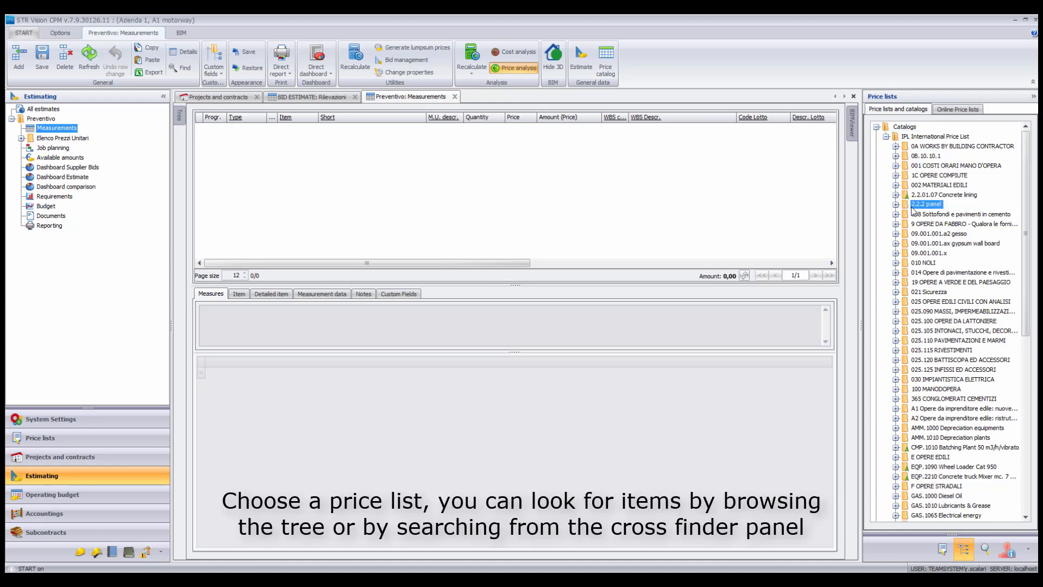
pyautogui.click(927, 203)
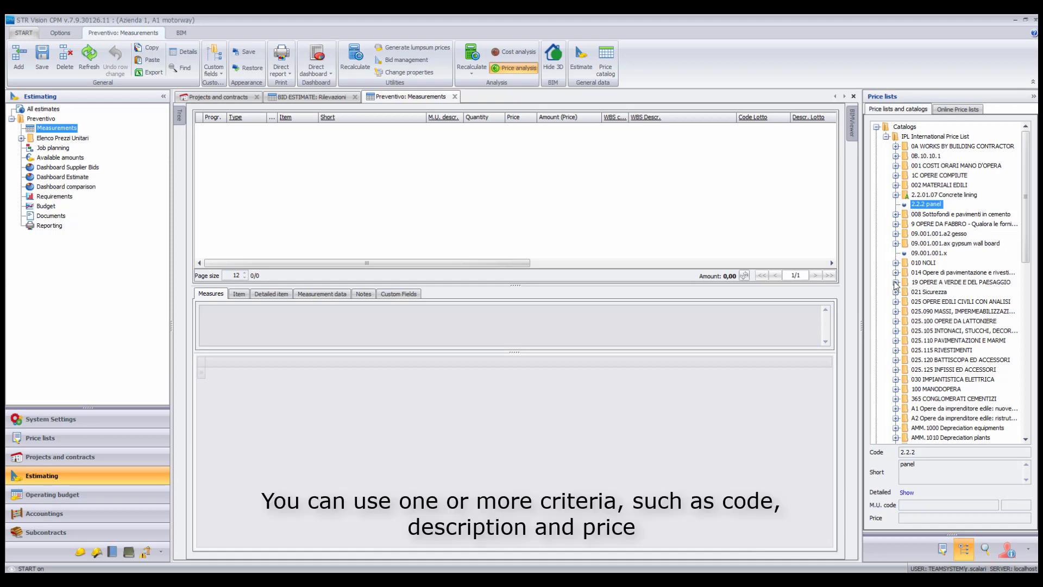
pyautogui.click(896, 281)
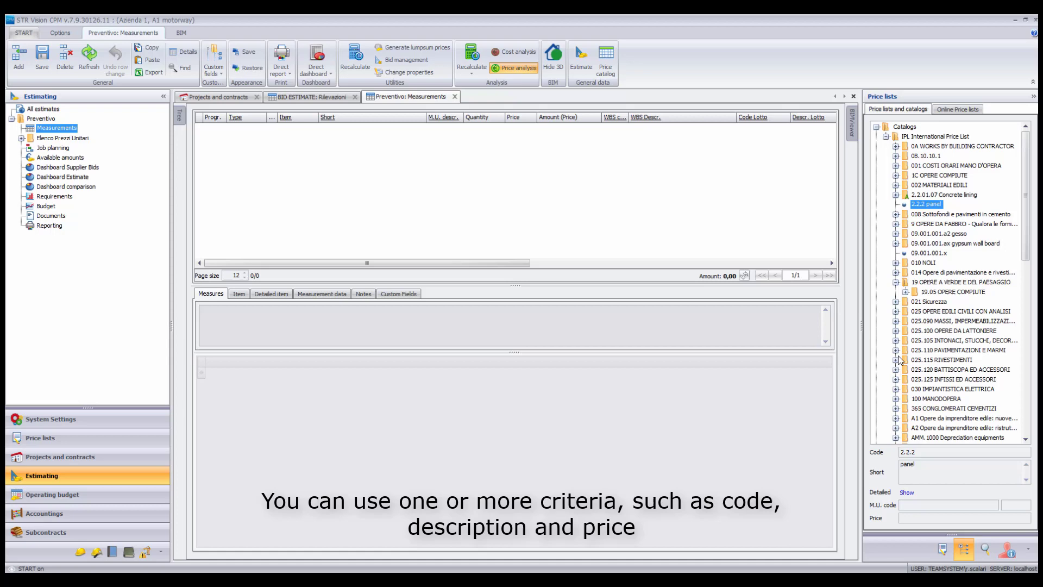
pyautogui.click(895, 146)
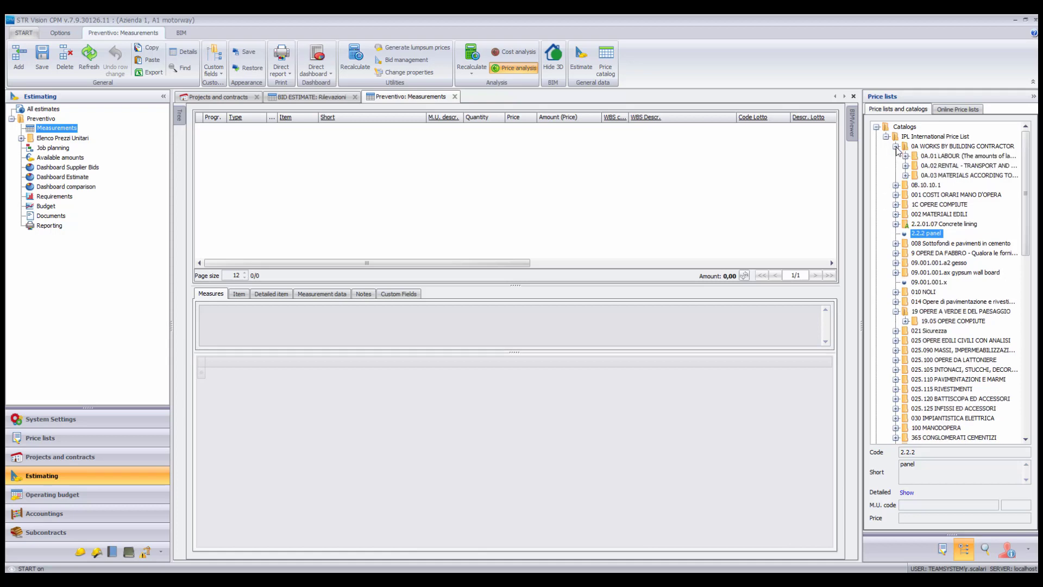
pyautogui.click(897, 165)
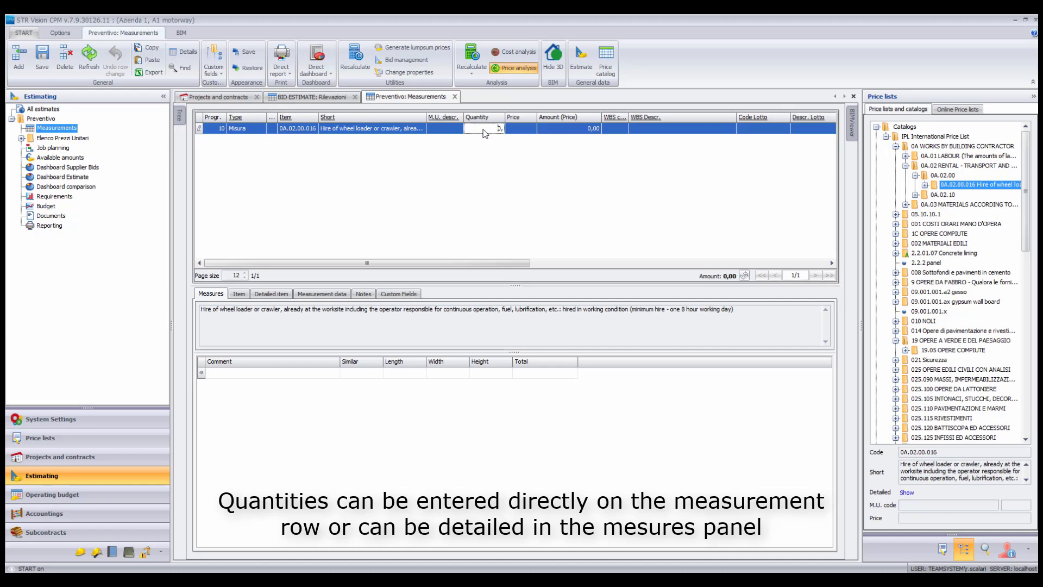
# Step: Enter 230 on the wheel loader hire row and 8 for the 'day one' measure
pyautogui.write('230,00')
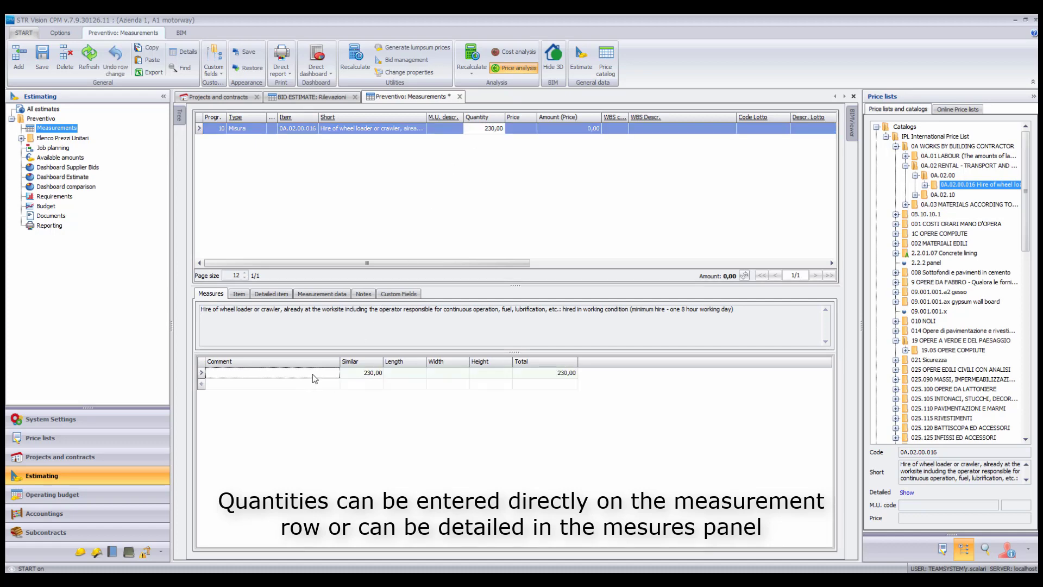
pyautogui.write('8')
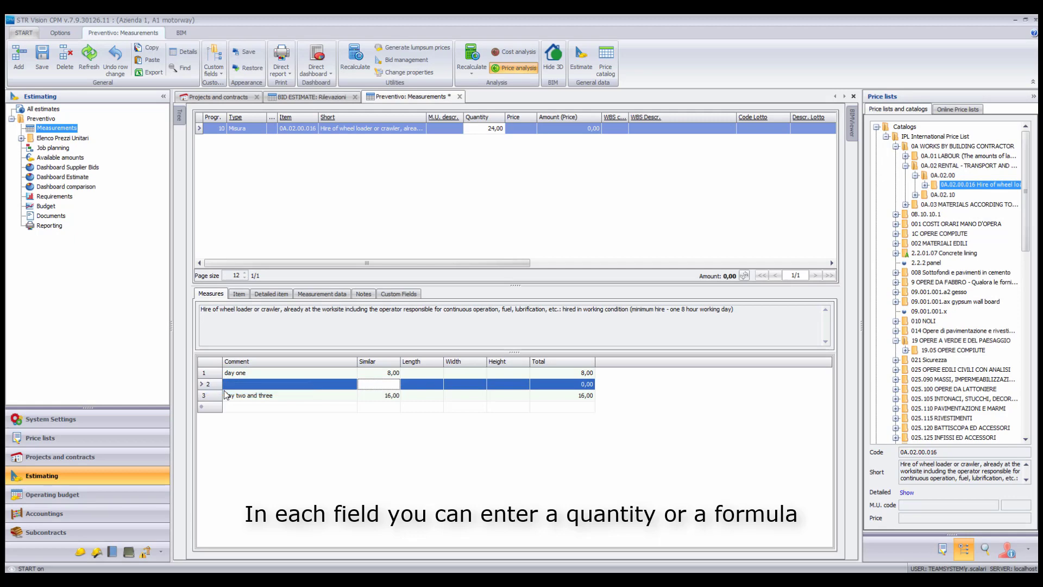
pyautogui.moveTo(291, 398)
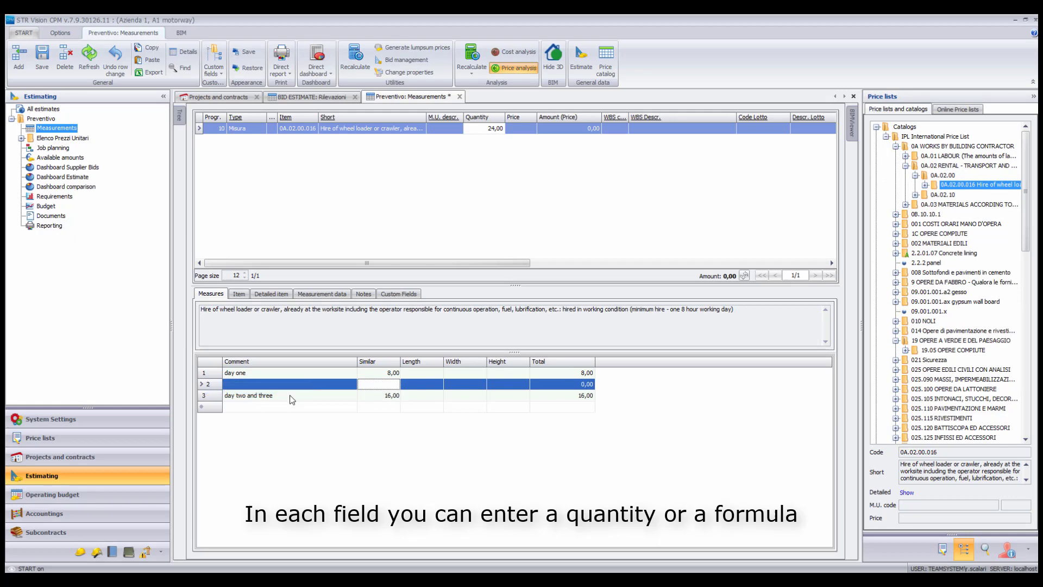
# Step: Move to the empty measures row after 'day one' 8 and 'day two and three' 16
pyautogui.click(250, 396)
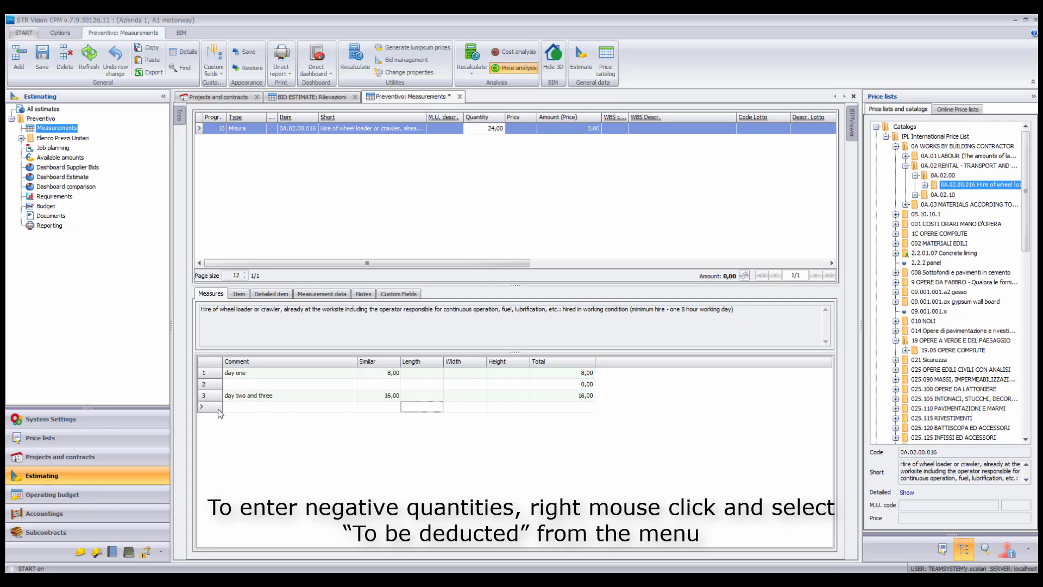
# Step: Add a 'To be deducted' row to the wheel loader hire measures
pyautogui.rightClick(222, 406)
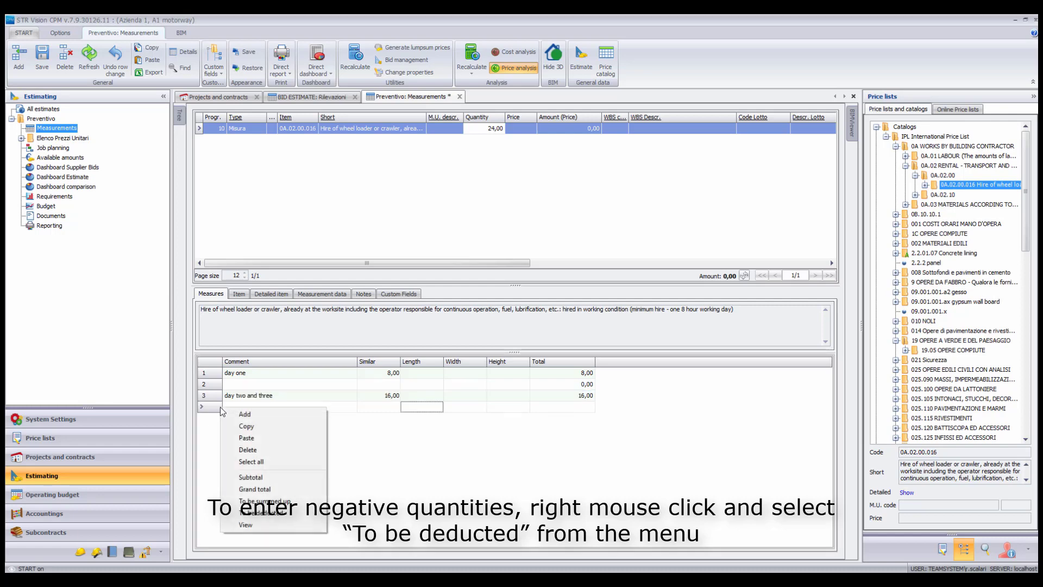
pyautogui.click(265, 499)
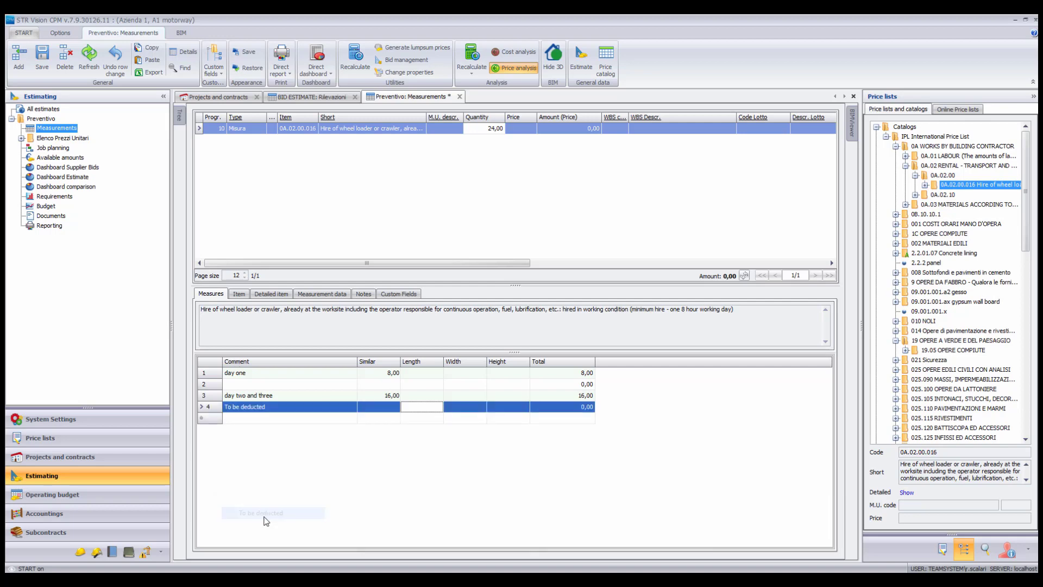